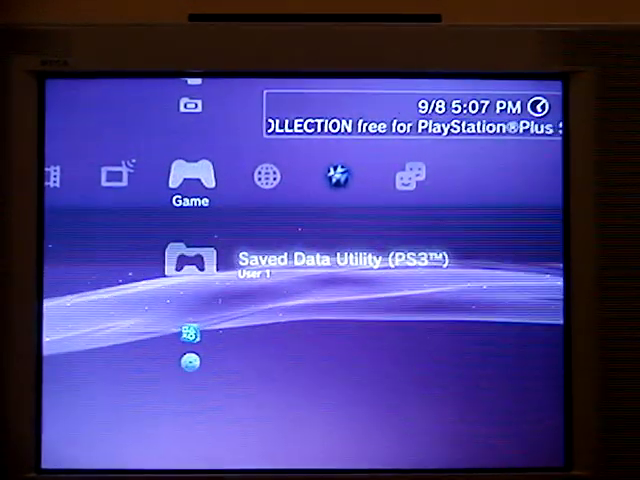
Step: Enter the Saved Data Utility (PS3) from the Game column
{"action": "key", "text": "Down"}
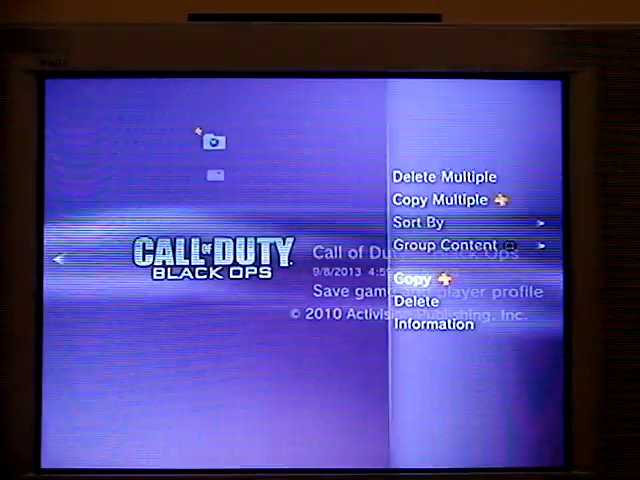
Step: Copy the Call of Duty: Black Ops save data to the PC
{"action": "left_click", "coordinate": [412, 276]}
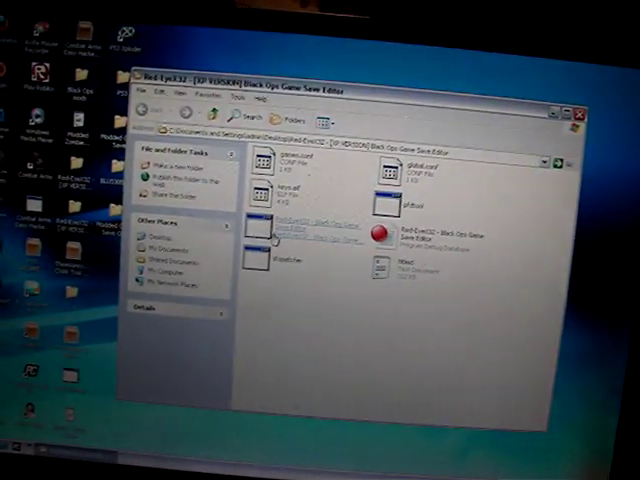
Step: Launch the editor and load the save files from E:\PS3\SAVEDATA
{"action": "left_click", "coordinate": [270, 210]}
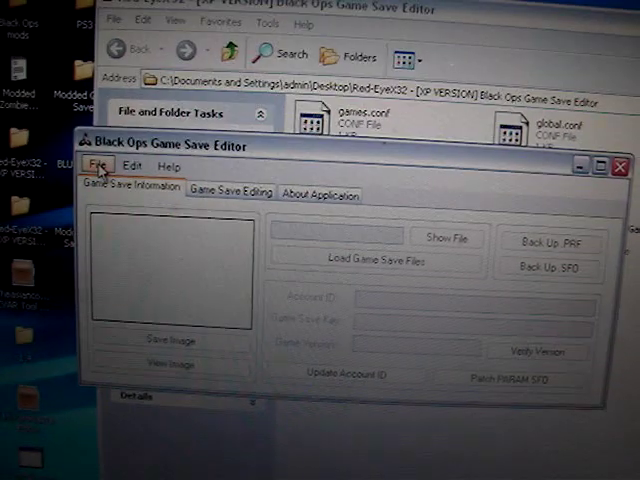
{"action": "left_click", "coordinate": [110, 158]}
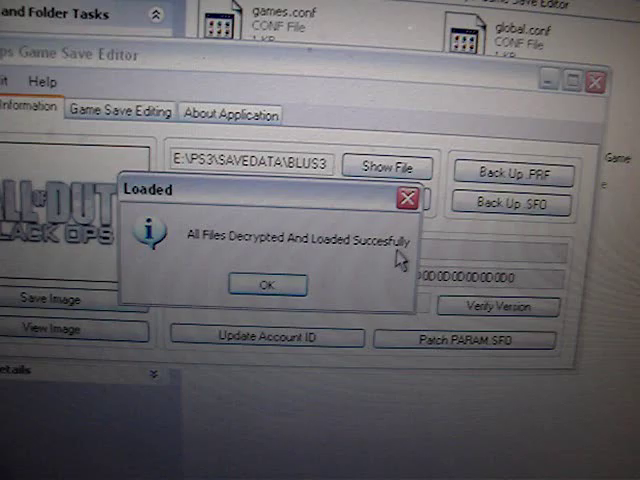
Step: Dismiss the success message and select GPAD0_SP.PRF in the Game Save Editing list
{"action": "left_click", "coordinate": [264, 284]}
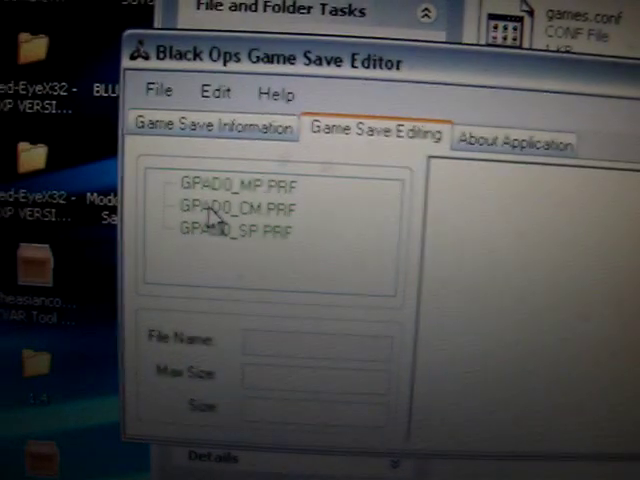
{"action": "left_click", "coordinate": [224, 228]}
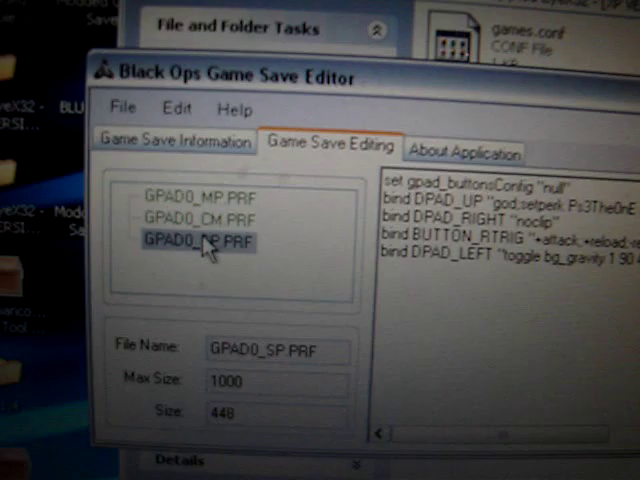
Step: Paste the modded zombie codes over GPAD0_SP.PRF's text, then select GPAD0_CM.PRF
{"action": "left_click", "coordinate": [190, 220]}
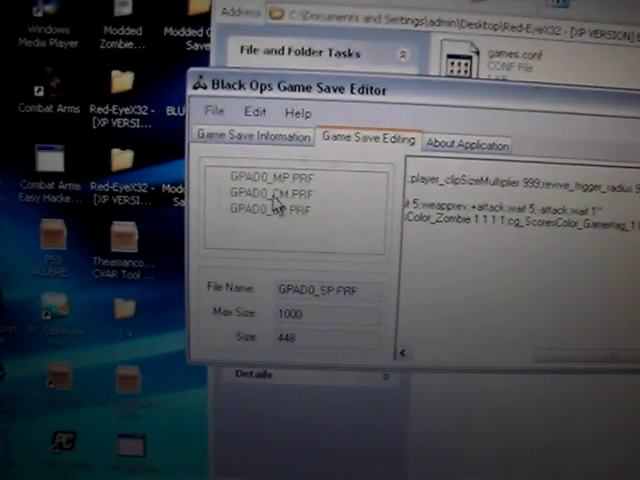
{"action": "left_click", "coordinate": [264, 194]}
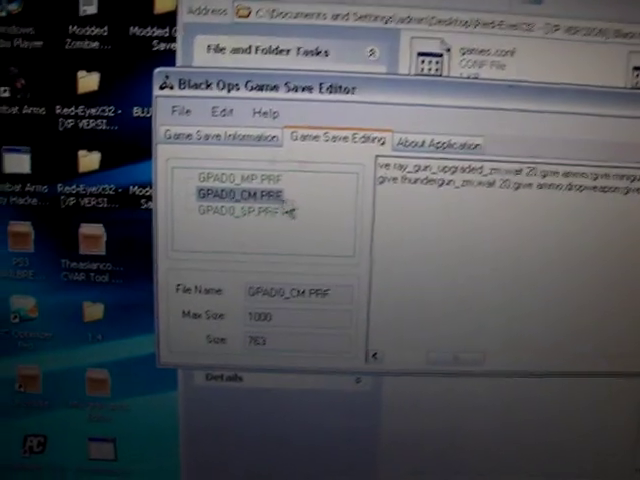